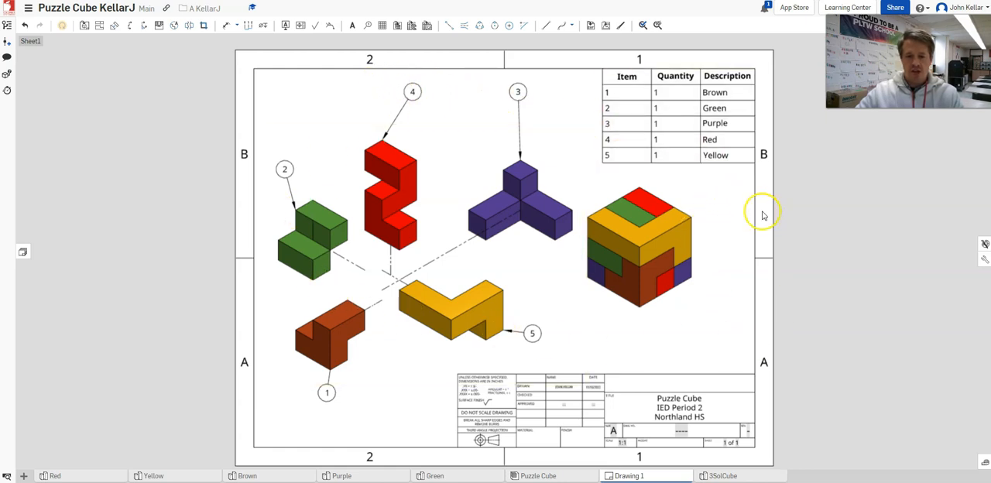
pyautogui.moveTo(208, 344)
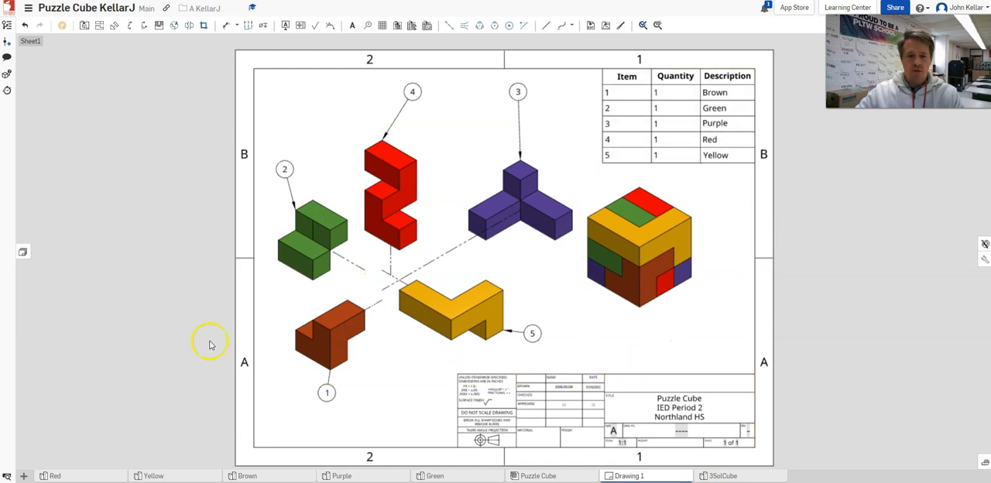
# - Bring up the create-new-element menu from the bottom tab bar
pyautogui.click(28, 475)
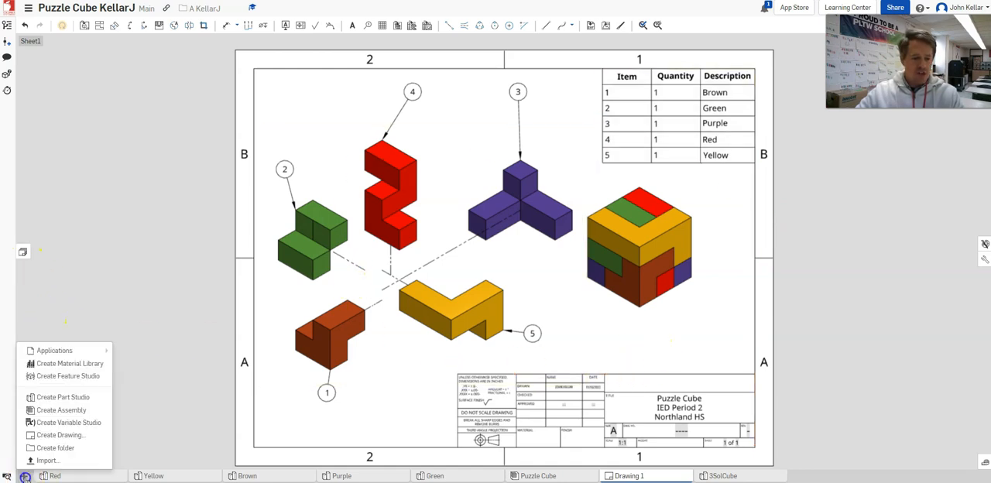
pyautogui.moveTo(46, 460)
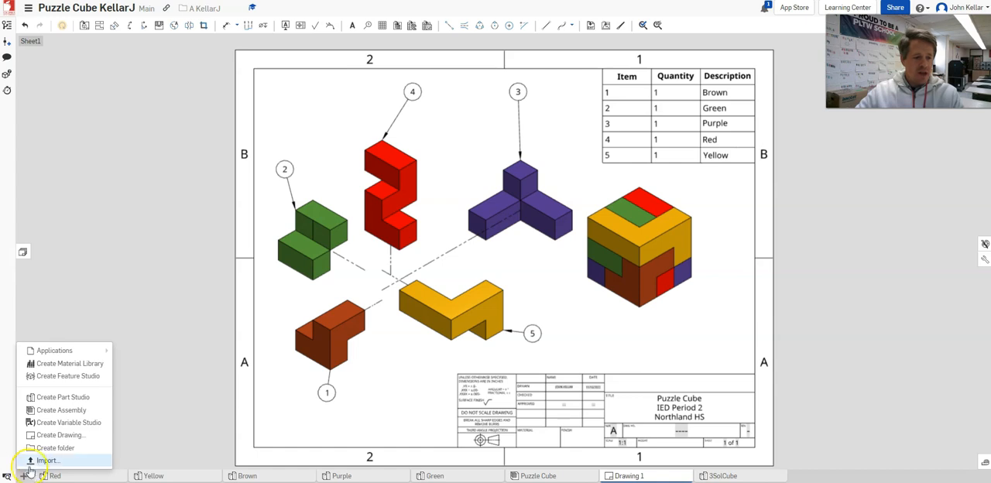
pyautogui.moveTo(48, 435)
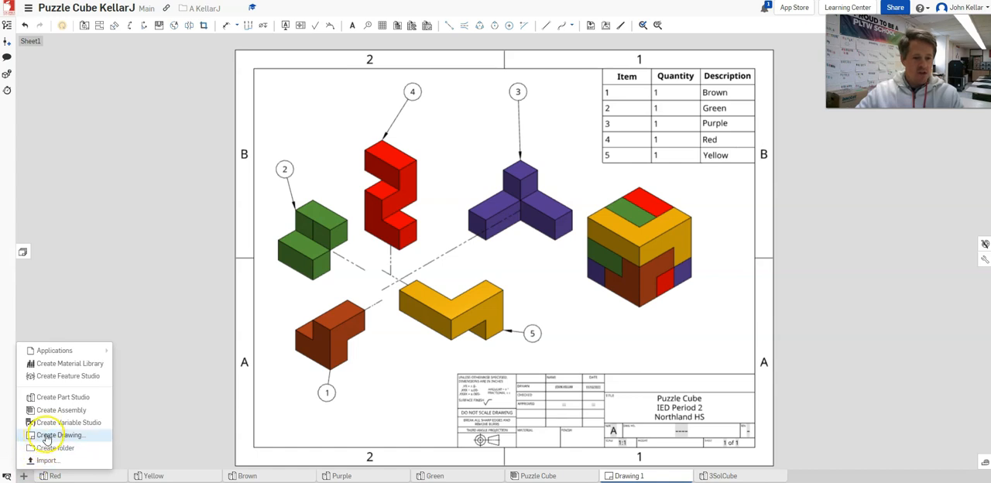
# - Create Drawing 2 from the Onshape ANSI_A_INCH template with no views
pyautogui.click(56, 435)
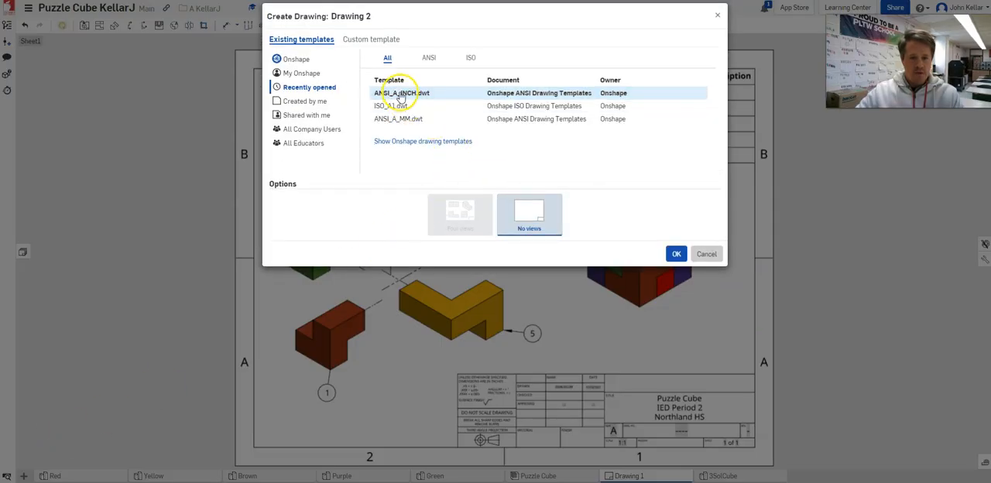
pyautogui.moveTo(433, 99)
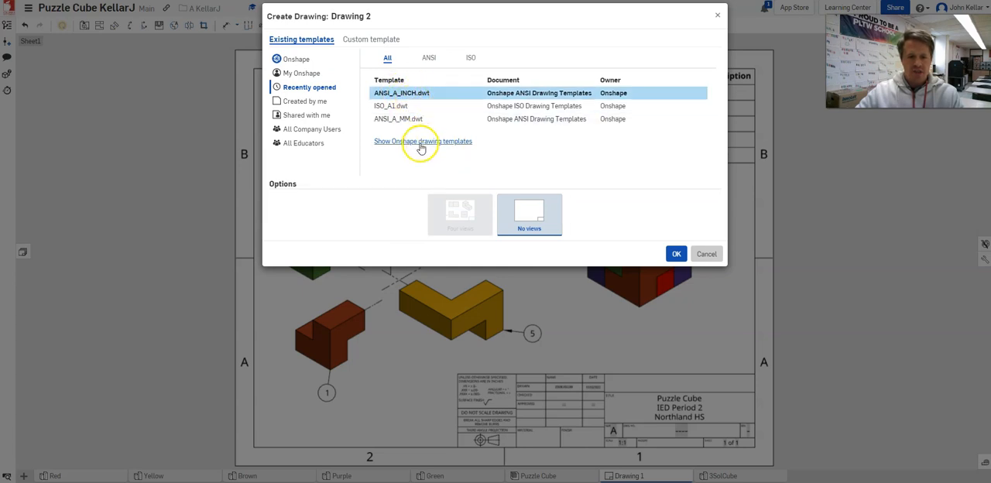
pyautogui.click(424, 141)
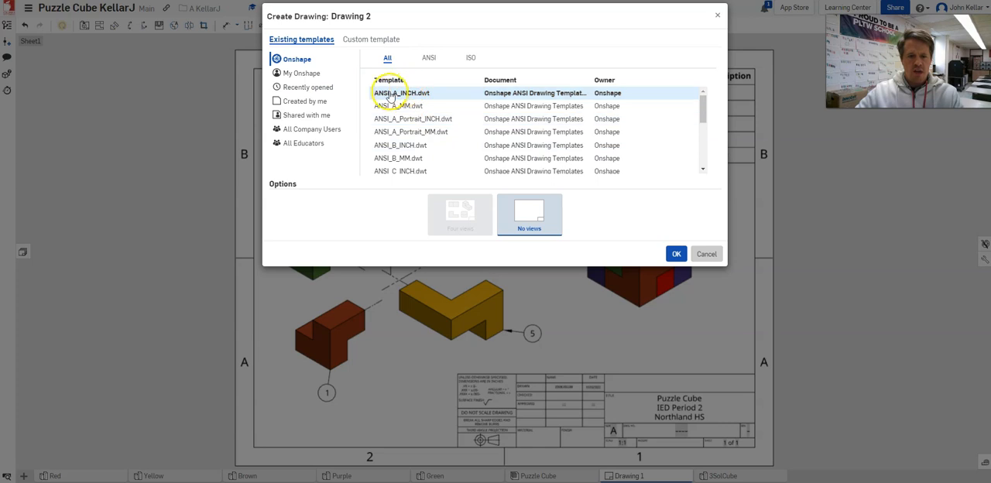
pyautogui.moveTo(419, 92)
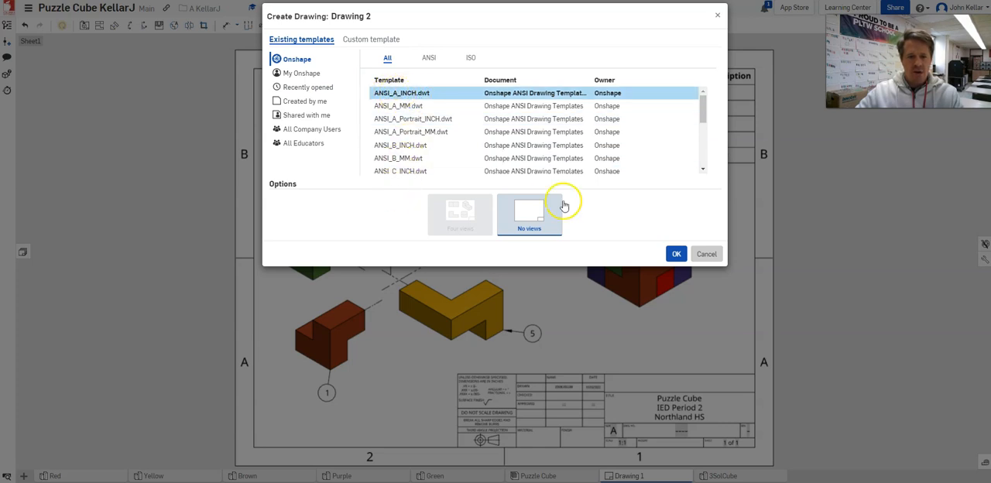
pyautogui.click(675, 254)
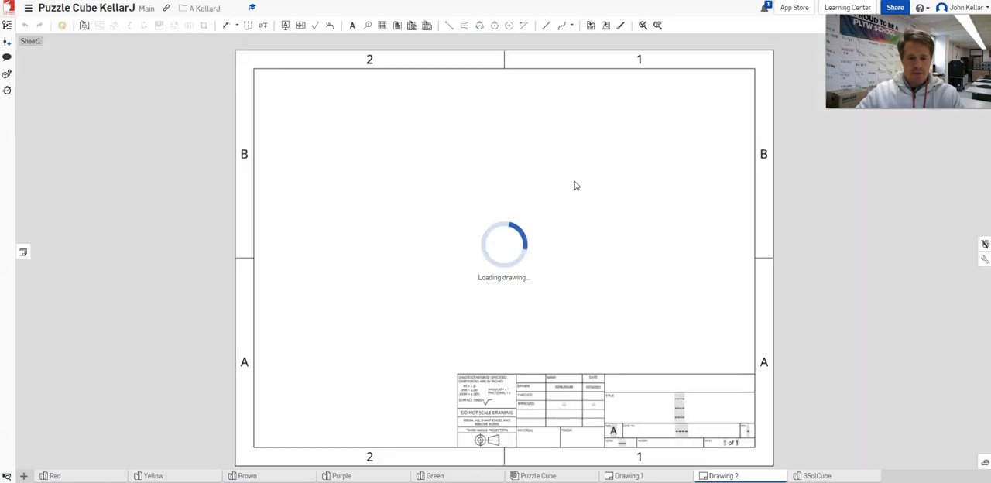
# - Insert an isometric view of the Puzzle Cube assembly right of the sheet centre
pyautogui.click(76, 26)
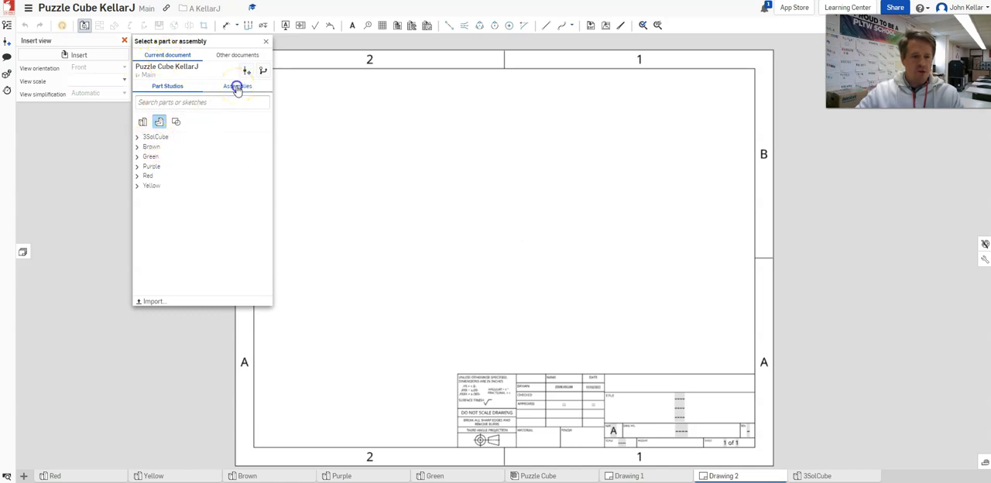
pyautogui.click(237, 87)
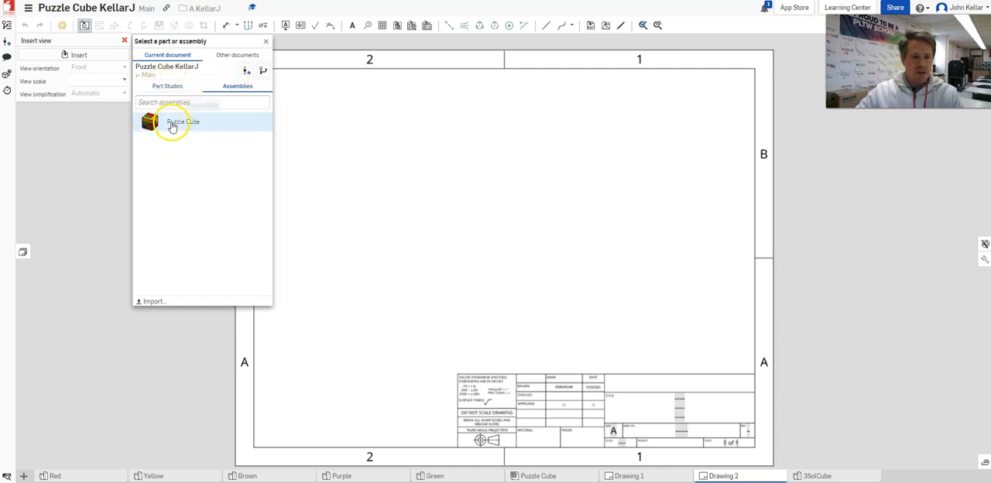
pyautogui.click(174, 122)
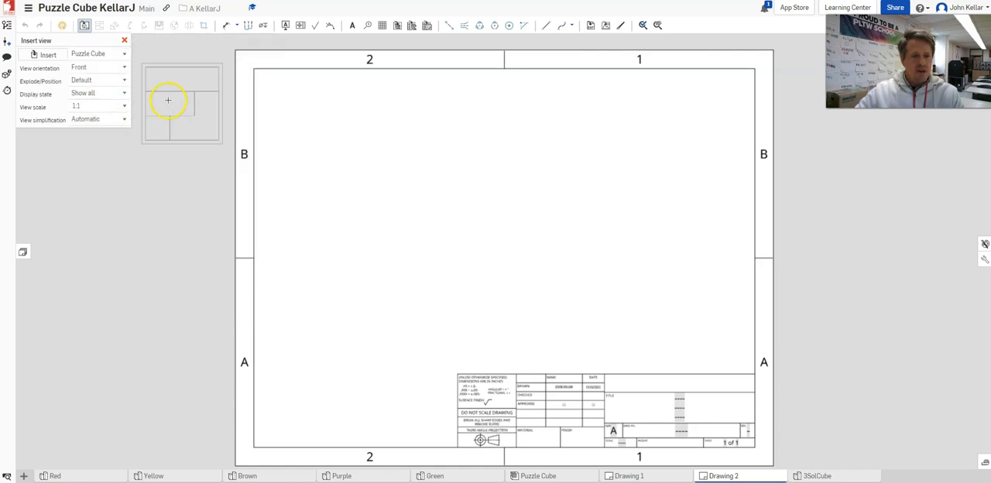
pyautogui.click(124, 69)
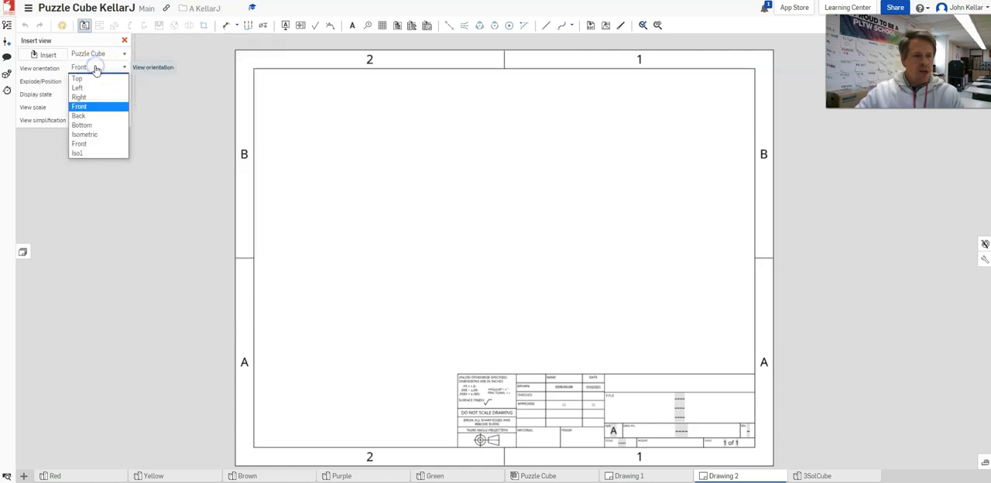
pyautogui.click(84, 133)
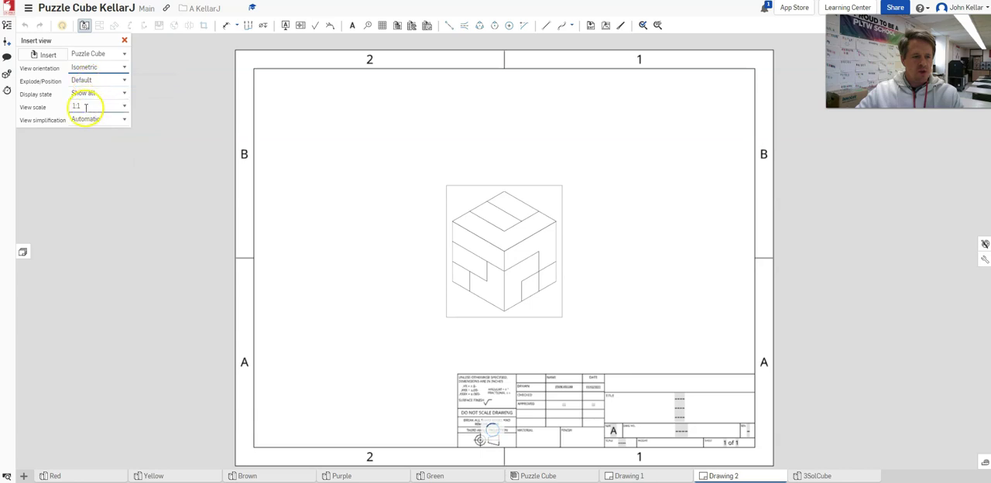
pyautogui.moveTo(505, 249); pyautogui.dragTo(652, 266)
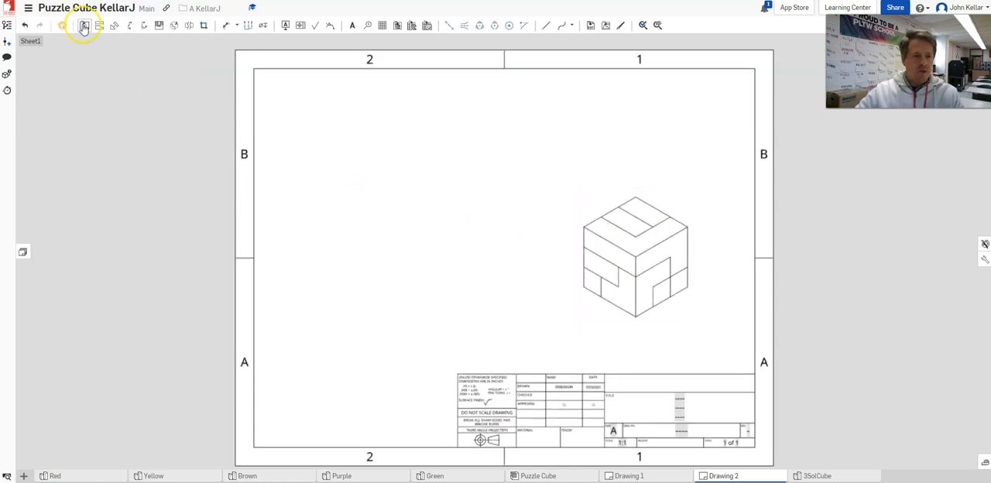
# - Insert an exploded isometric view of the Puzzle Cube left of the assembled view
pyautogui.click(80, 26)
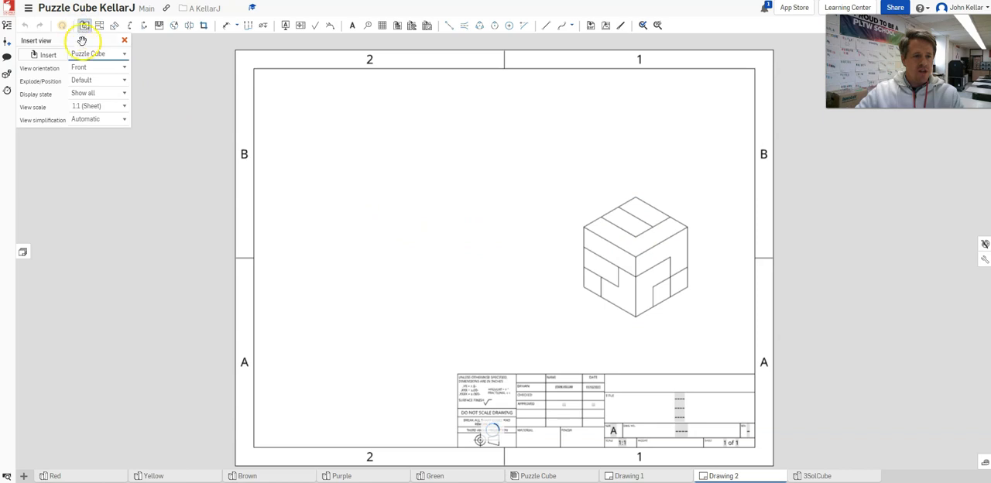
pyautogui.click(99, 68)
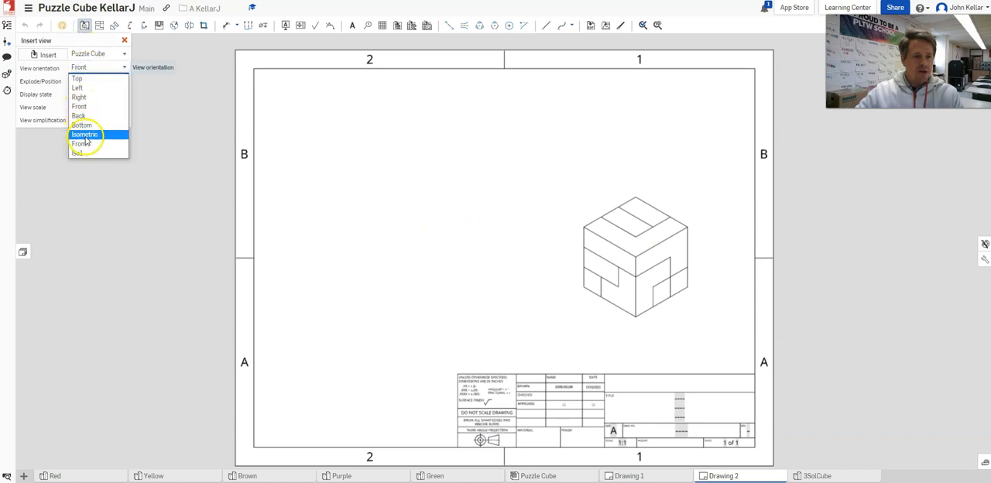
pyautogui.click(84, 134)
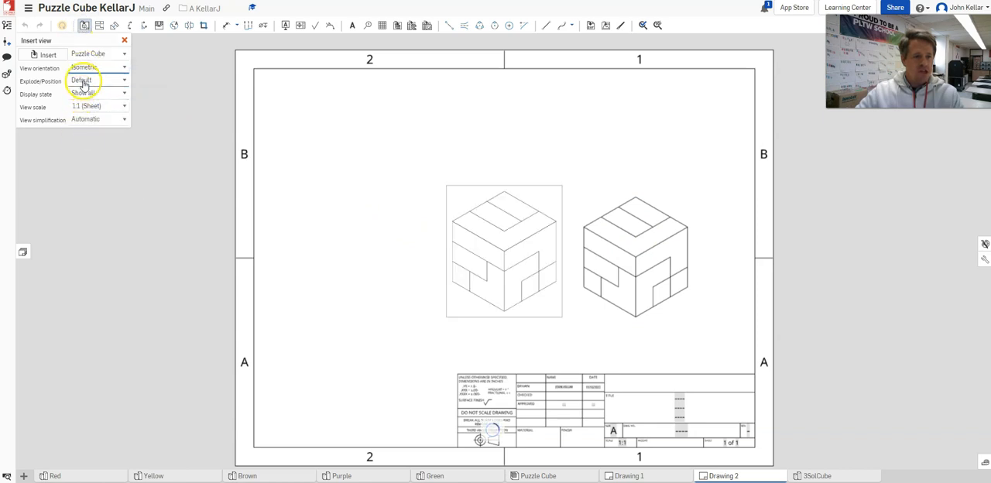
pyautogui.click(96, 82)
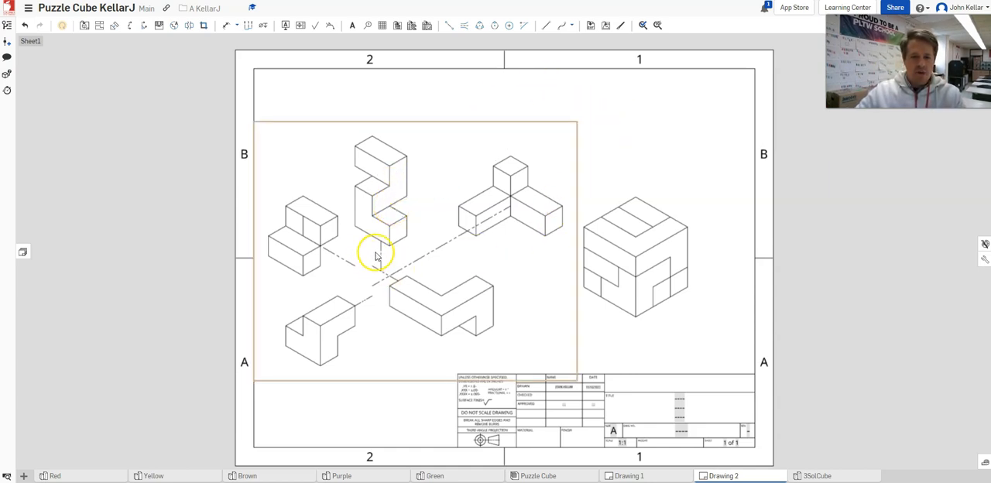
# - Set both views' display state to shaded with edges via their context options
pyautogui.rightClick(374, 251)
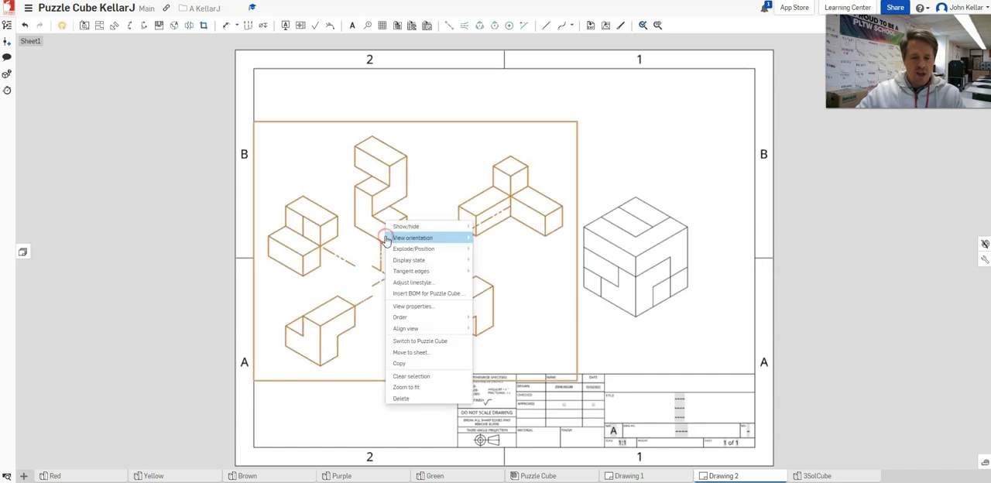
pyautogui.click(412, 239)
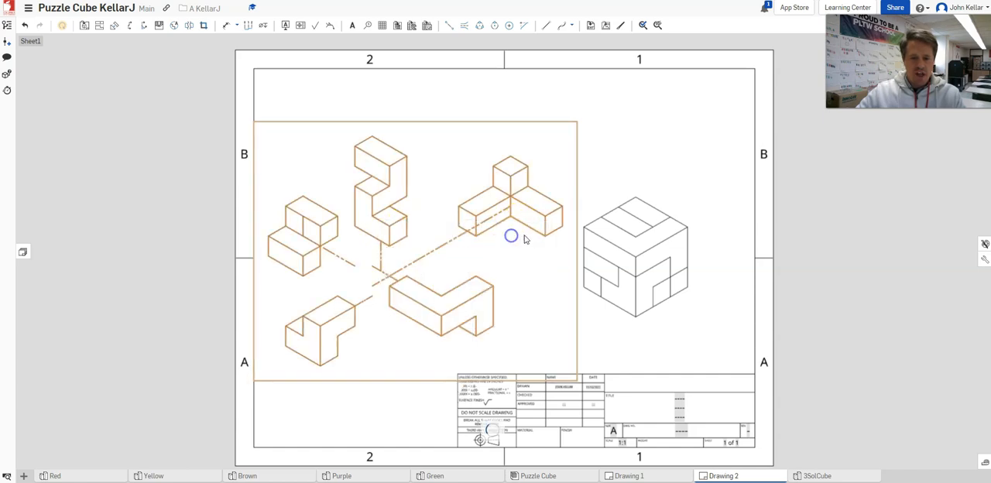
pyautogui.rightClick(632, 260)
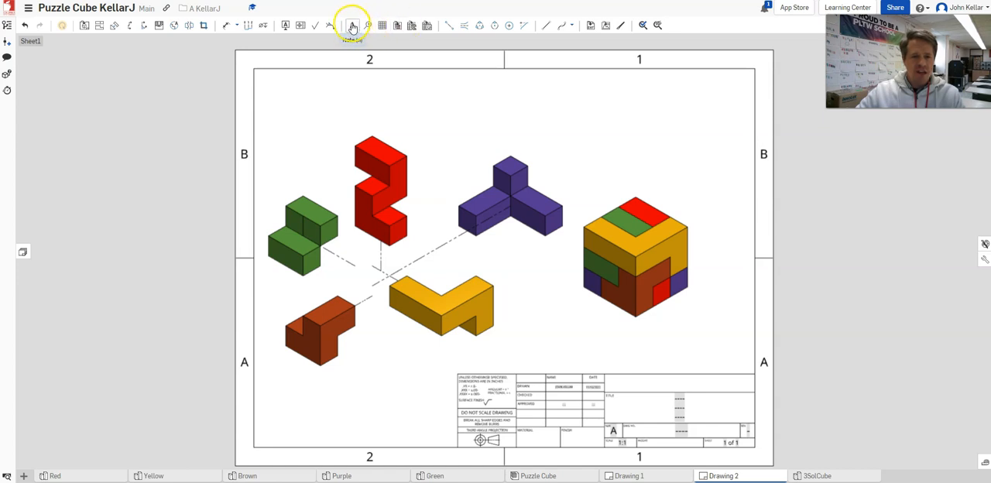
pyautogui.moveTo(382, 25)
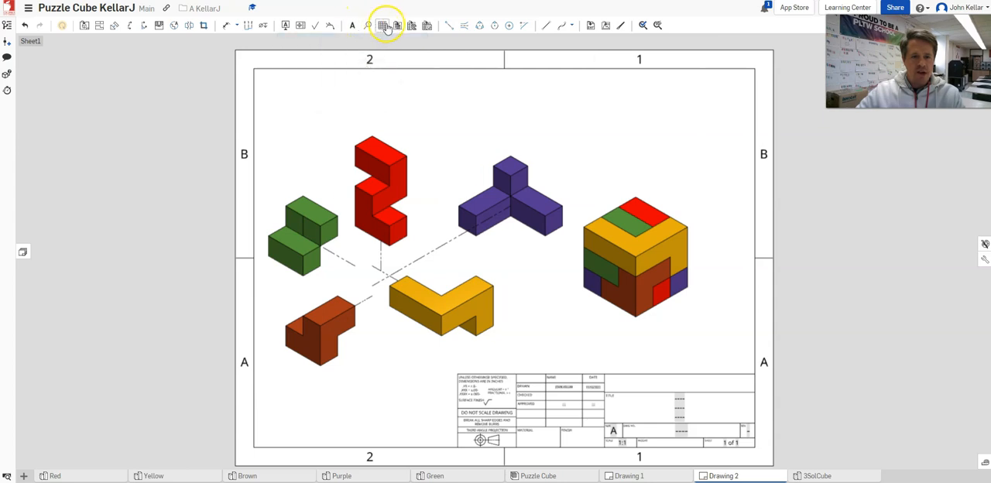
# - Insert the Puzzle Cube BOM table at the sheet's top-right corner
pyautogui.click(381, 25)
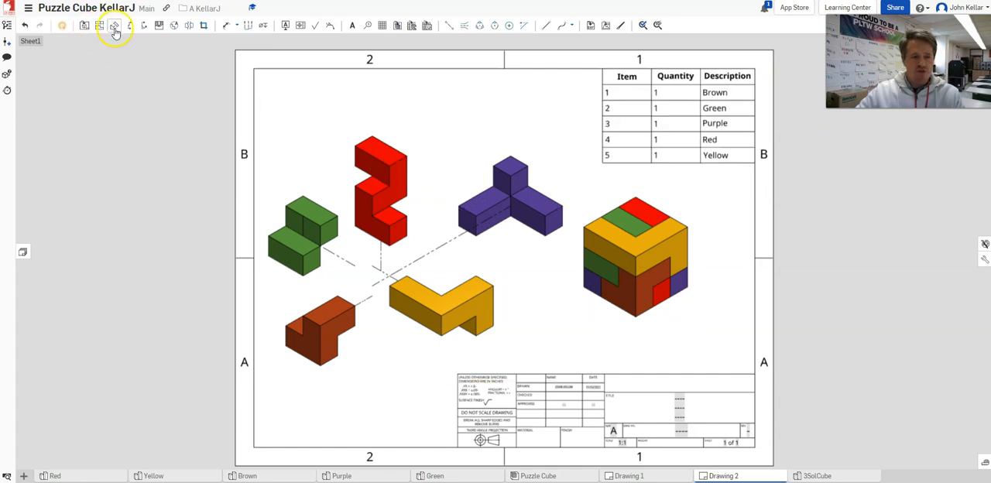
pyautogui.moveTo(536, 110)
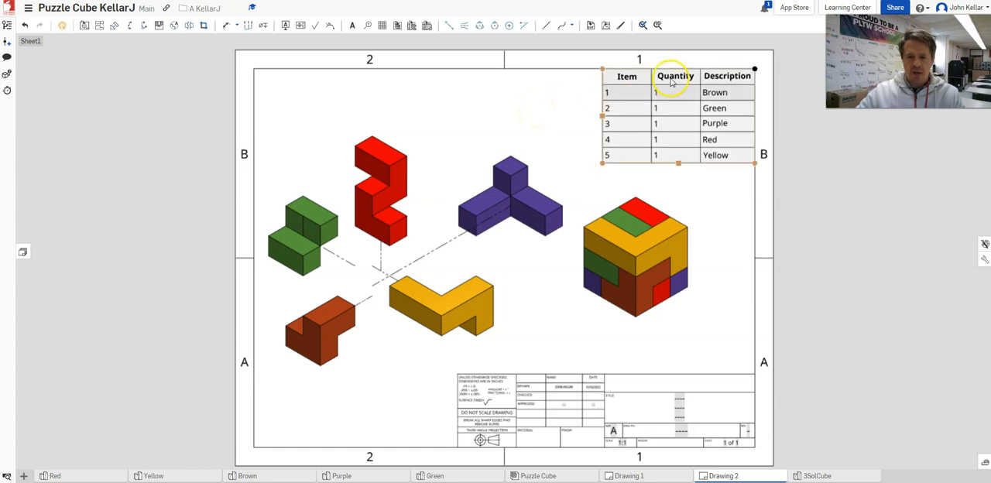
pyautogui.click(680, 350)
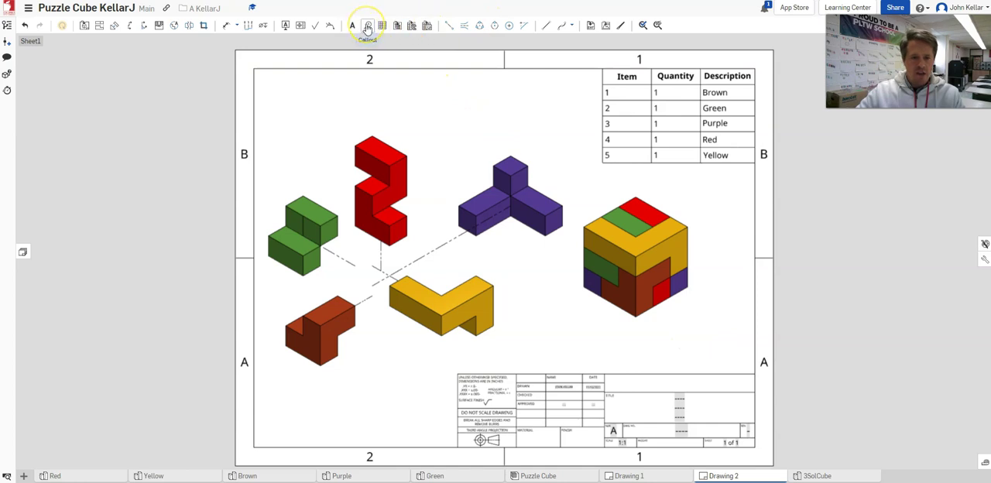
# - Add item-number callouts to the red, brown and green pieces linked to the BOM
pyautogui.click(367, 25)
pyautogui.write('4')
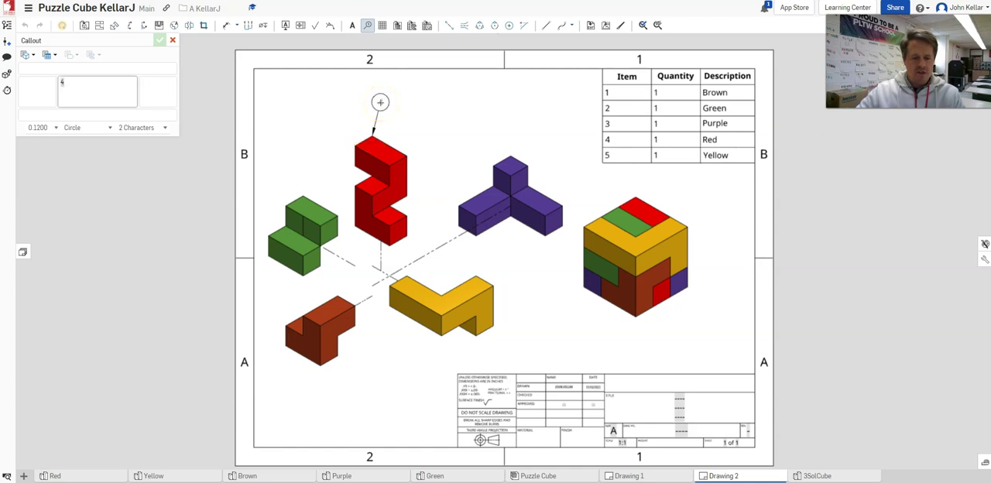
pyautogui.click(510, 149)
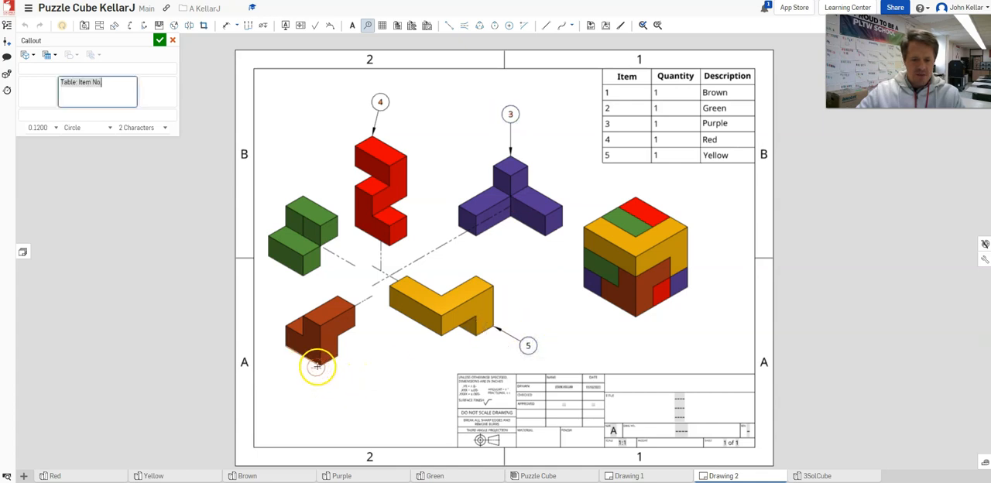
pyautogui.click(317, 365)
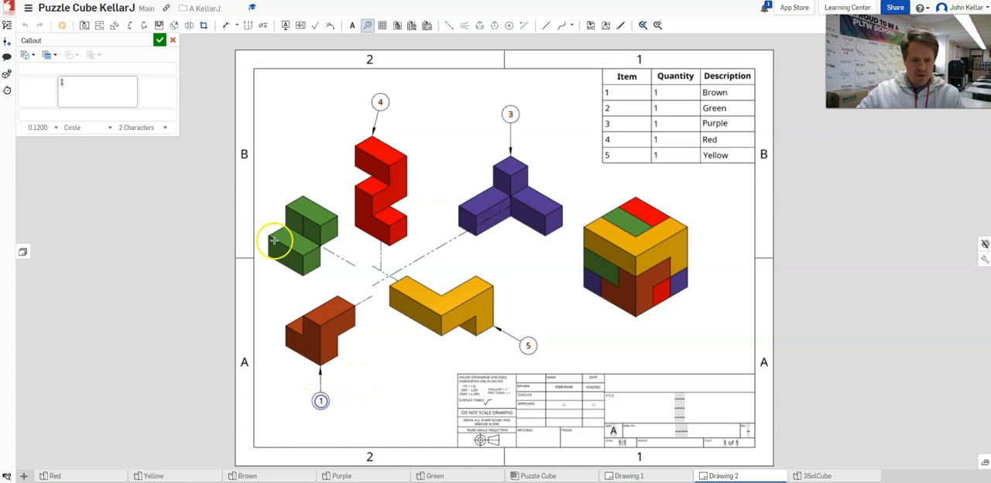
pyautogui.click(279, 179)
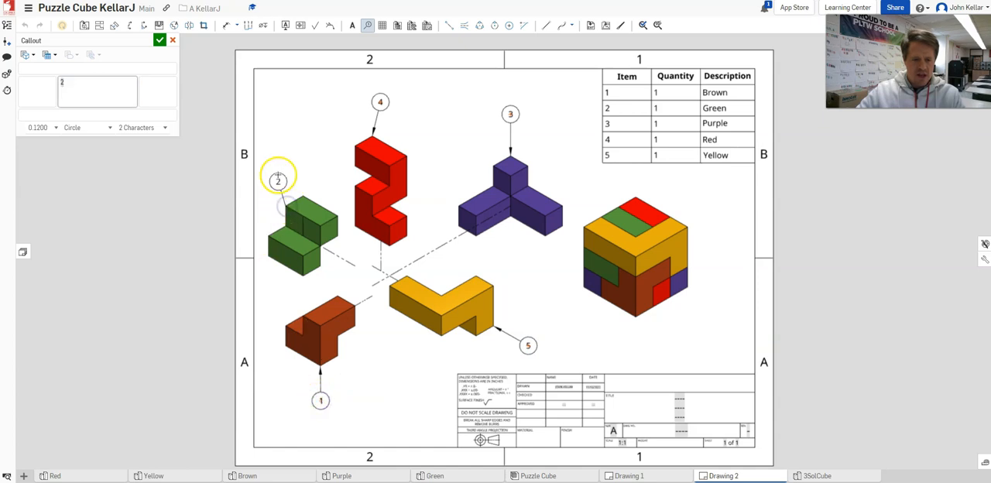
pyautogui.click(158, 40)
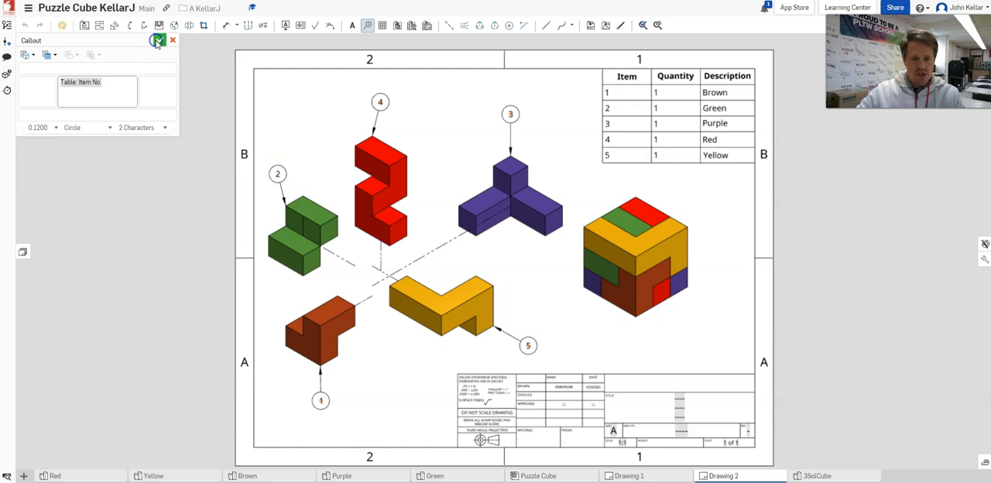
pyautogui.click(155, 40)
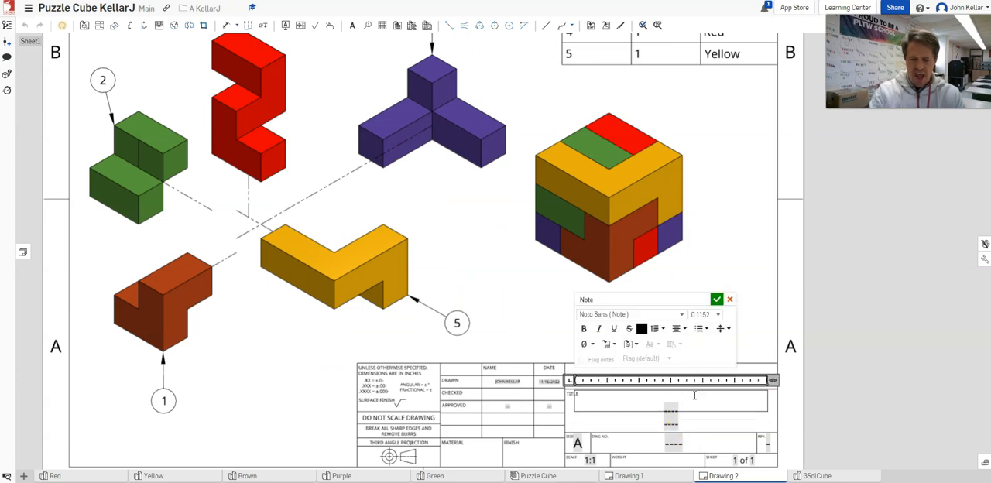
# - Fill the title block fields with Puzzle Cube, IED Period 2 and Northland HS
pyautogui.write('Puzzle Cube')
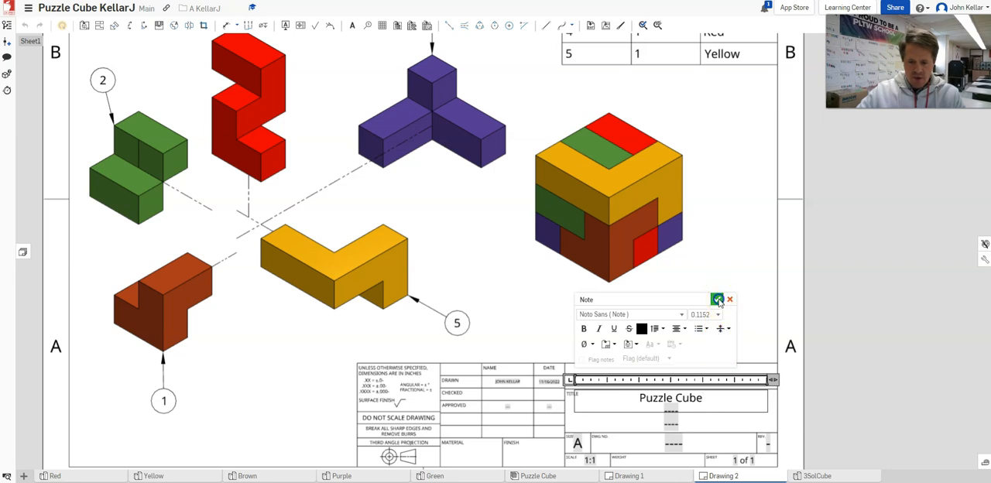
pyautogui.click(717, 299)
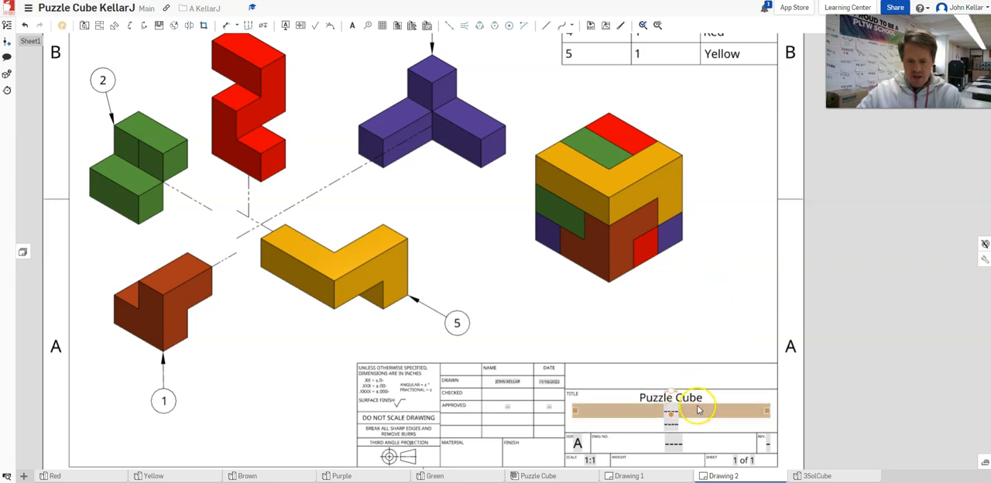
pyautogui.doubleClick(672, 396)
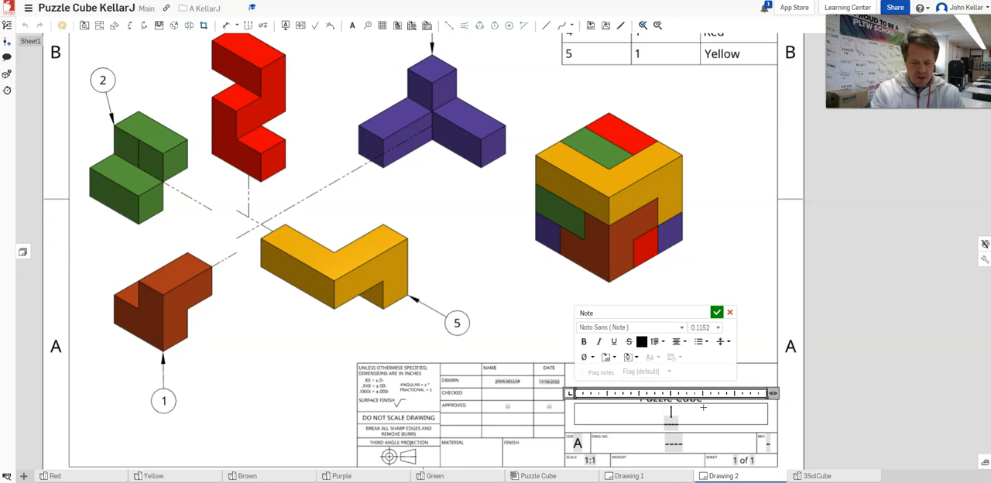
pyautogui.write('IED Period')
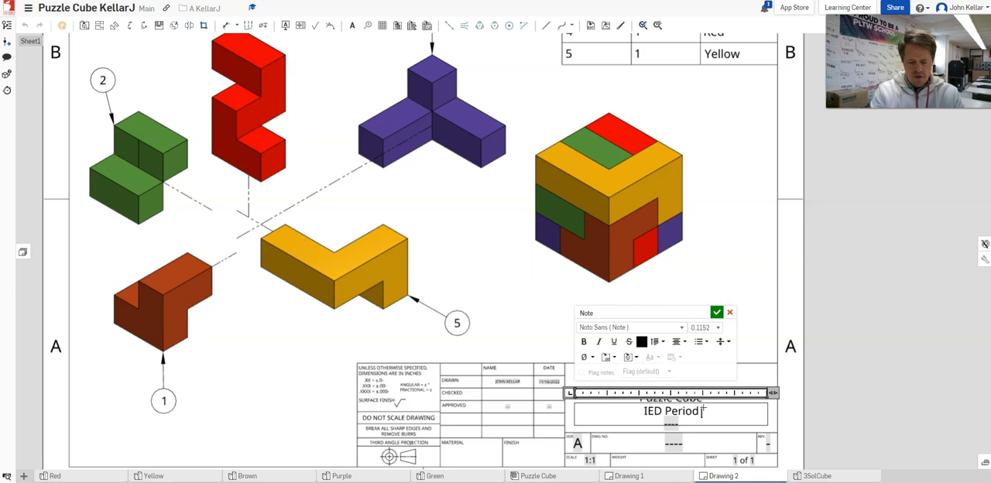
pyautogui.write('2')
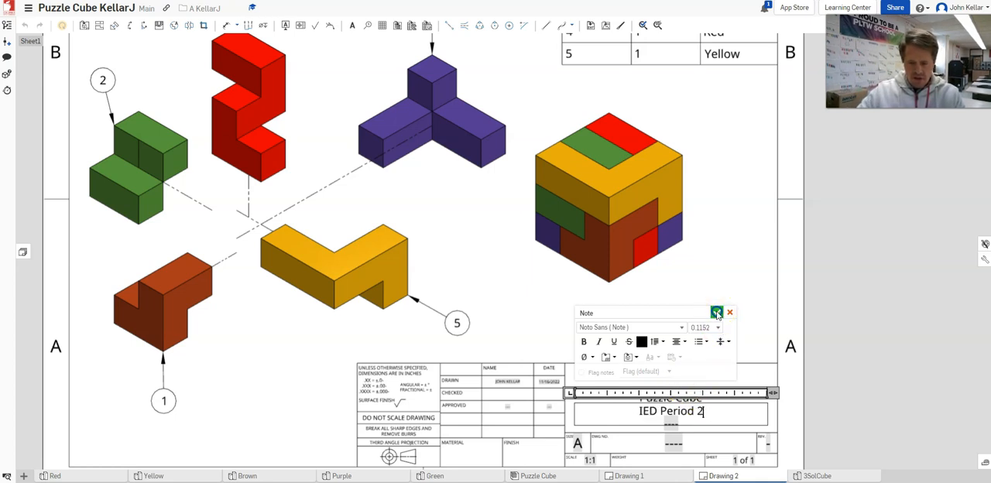
pyautogui.click(717, 313)
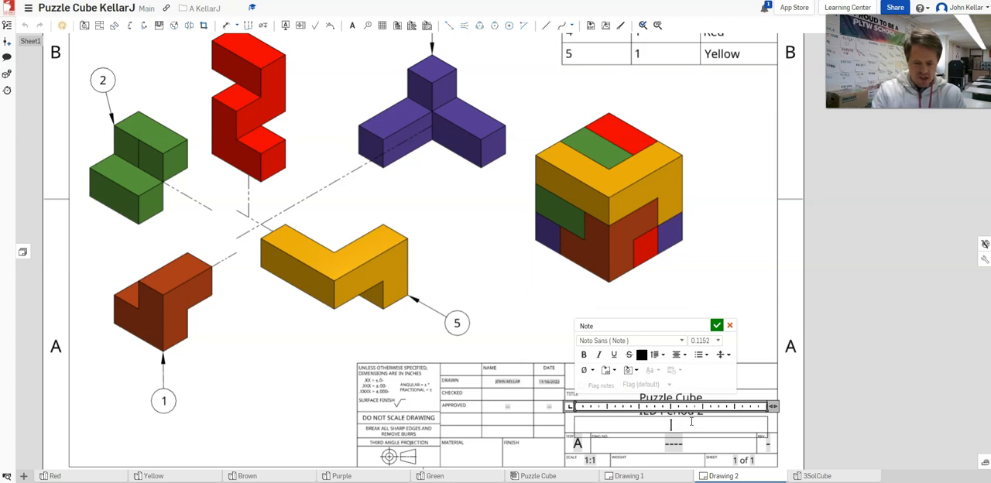
pyautogui.write('Northland HS')
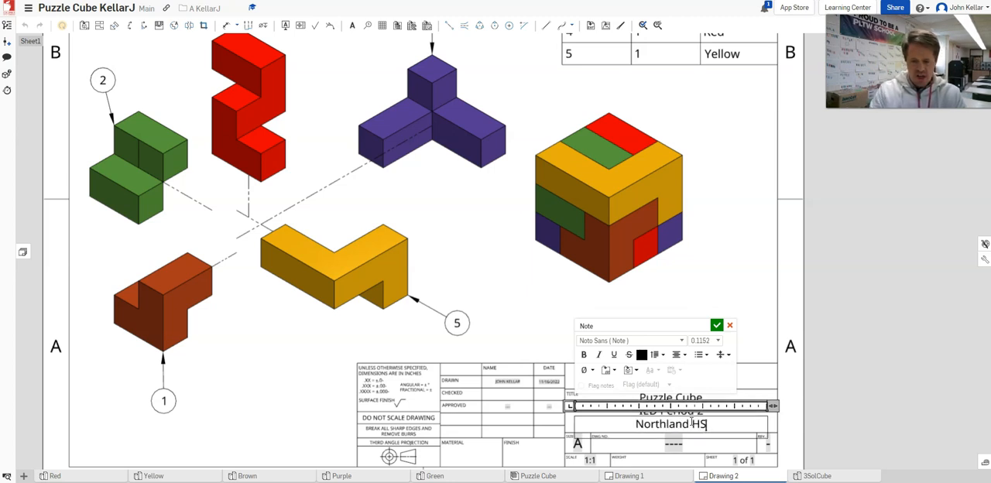
pyautogui.click(717, 323)
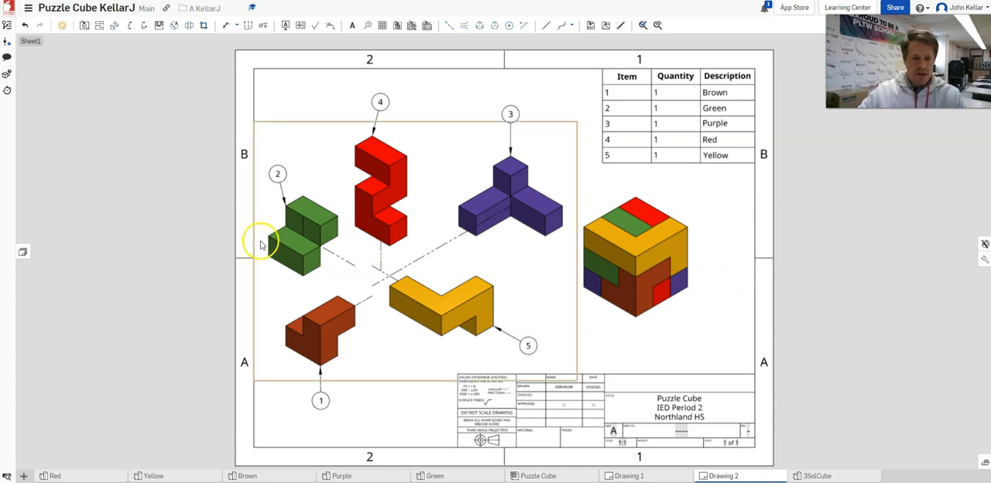
pyautogui.moveTo(23, 254)
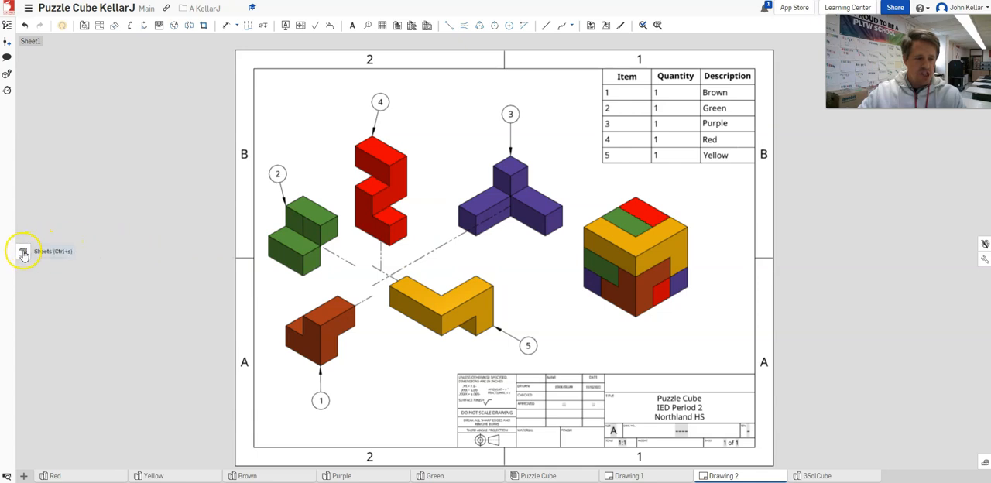
# - Add a second blank sheet from the Sheets panel
pyautogui.click(19, 256)
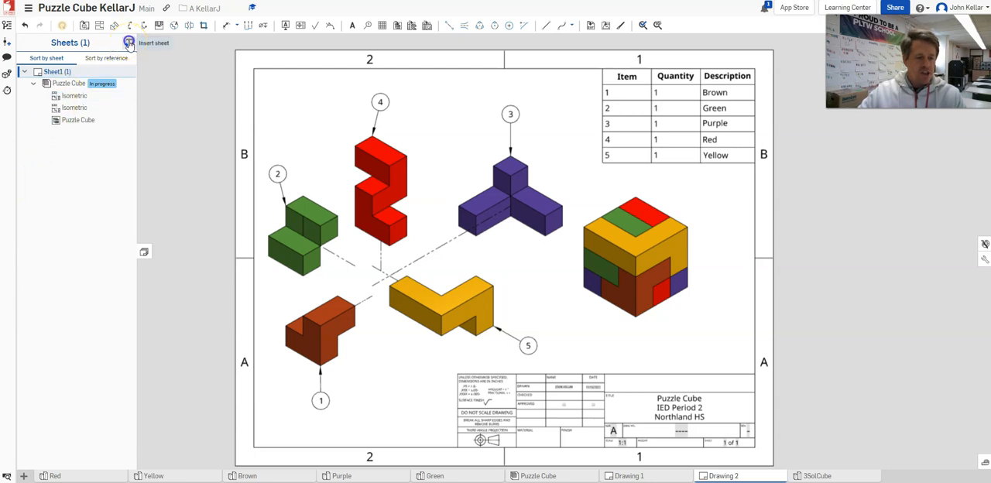
pyautogui.click(128, 44)
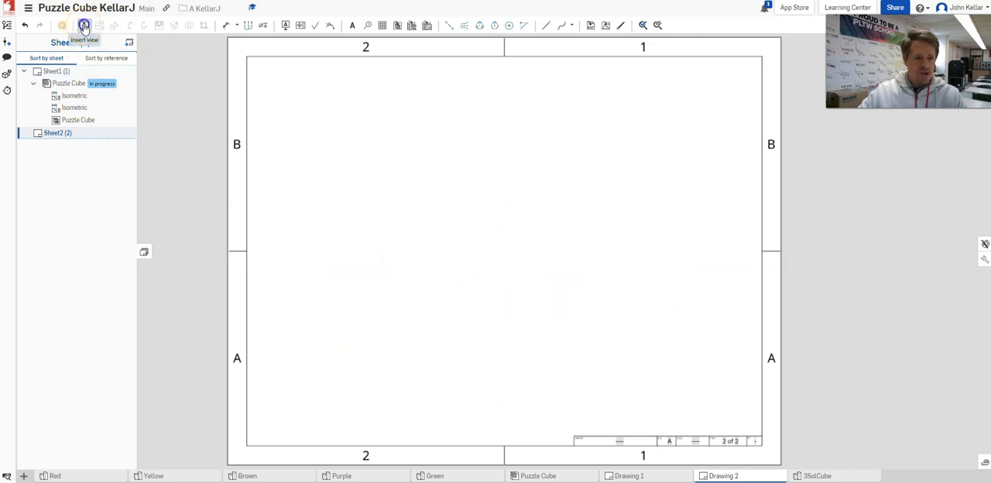
# - Insert a 2:1 front view of the Brown part on the second sheet
pyautogui.click(82, 22)
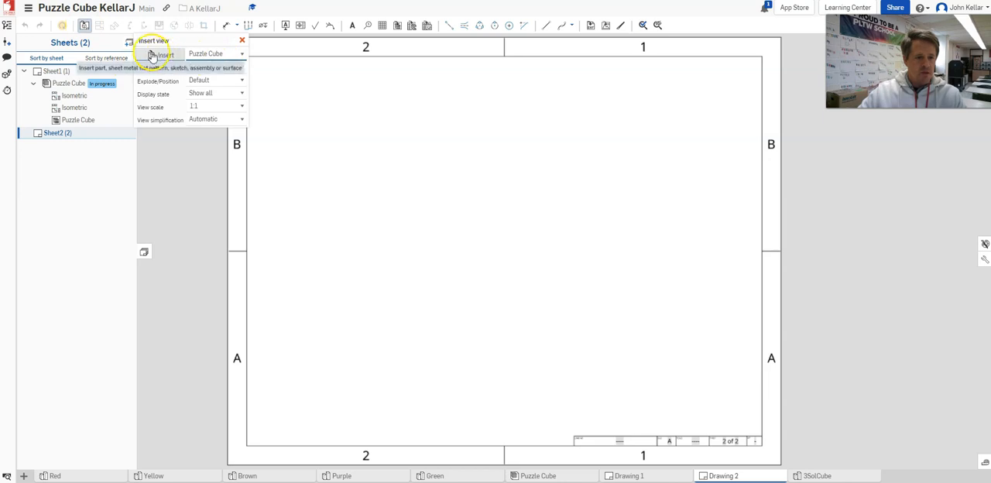
pyautogui.click(152, 53)
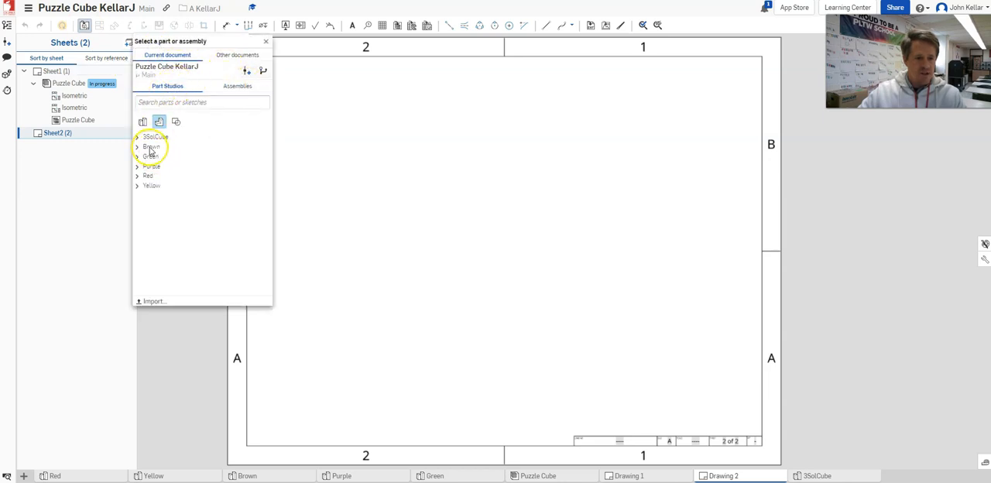
pyautogui.click(138, 147)
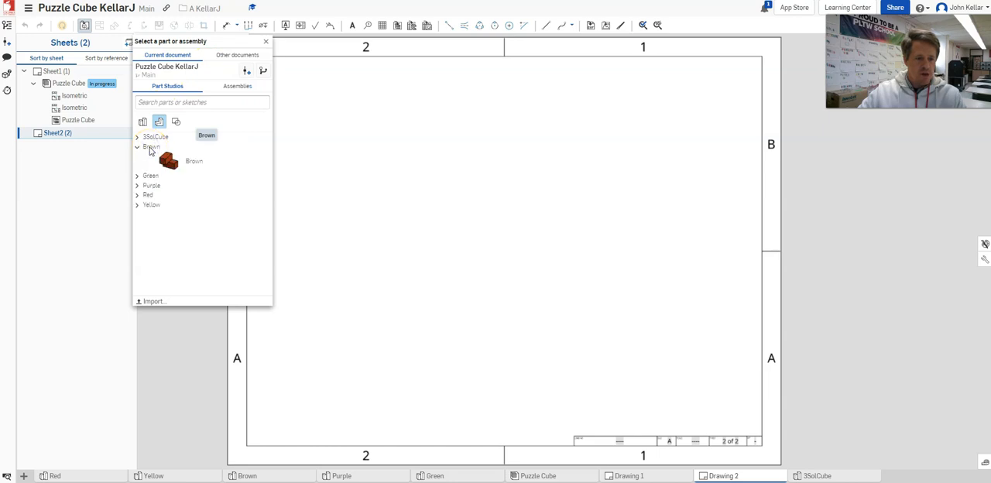
pyautogui.click(171, 161)
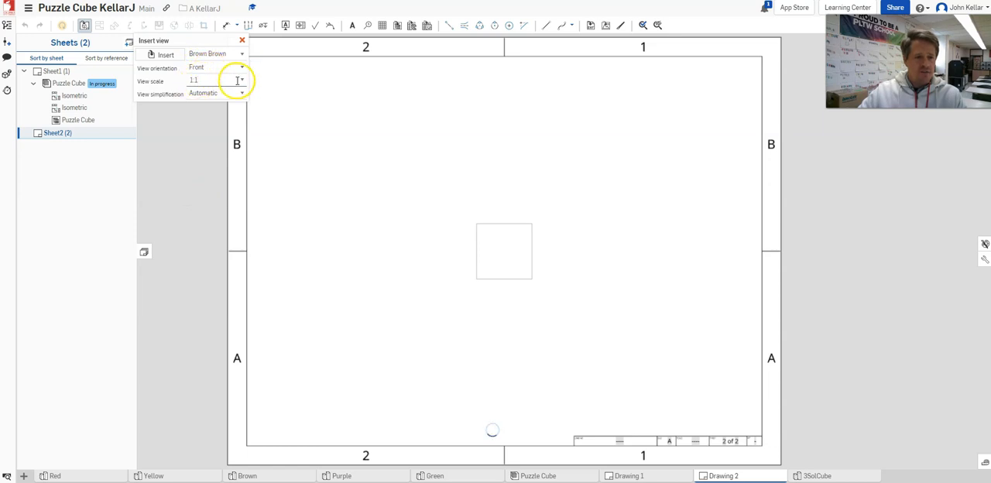
pyautogui.click(241, 80)
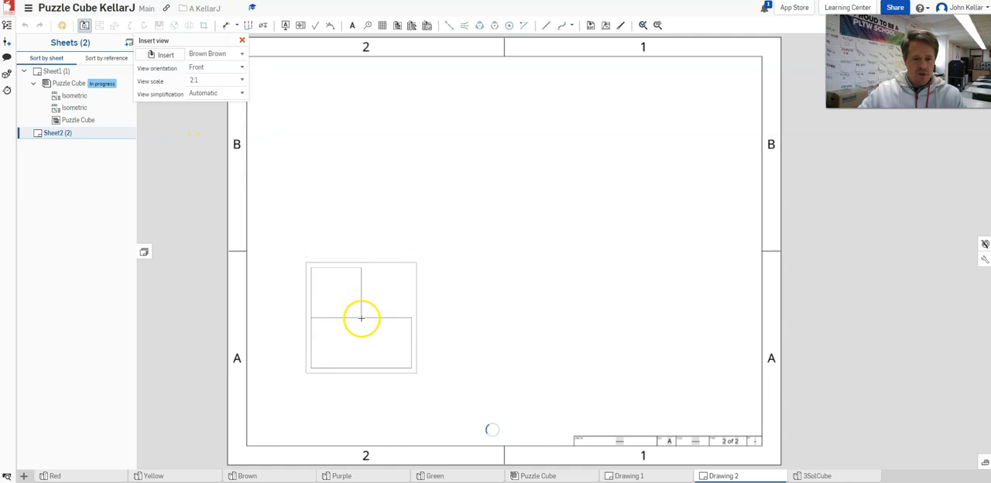
# - Place the Brown part's front view on sheet 2
pyautogui.click(241, 41)
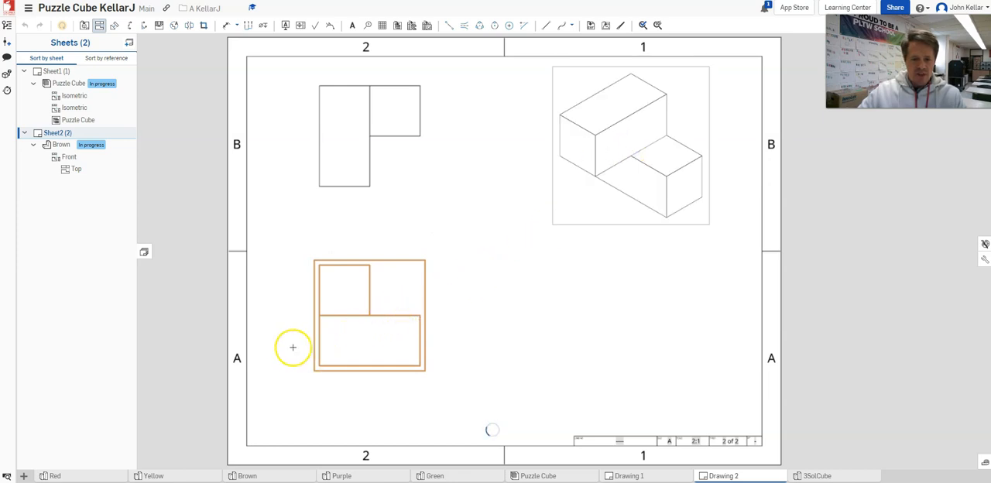
pyautogui.moveTo(495, 335)
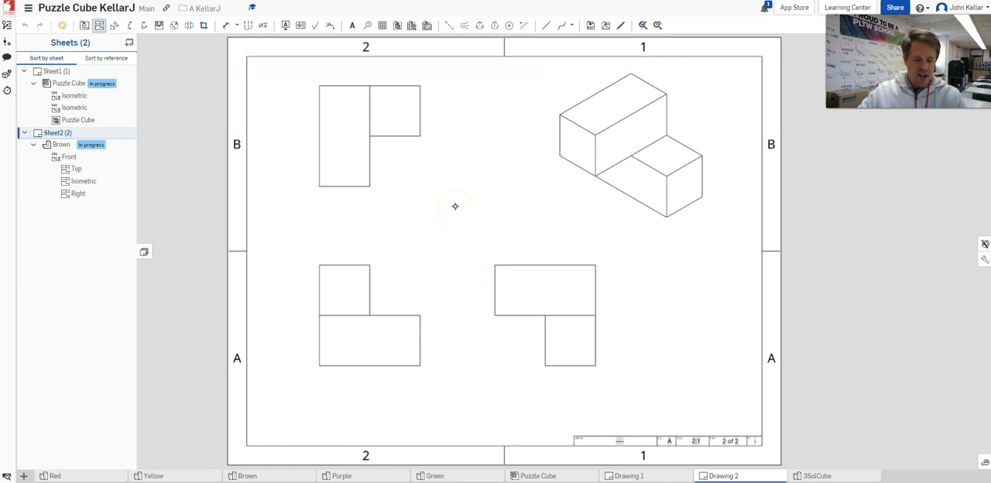
pyautogui.moveTo(489, 192)
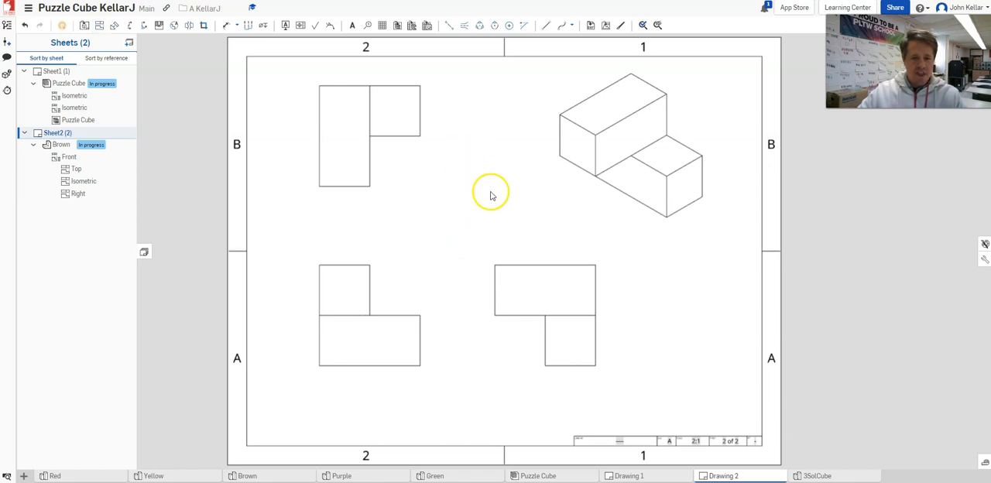
pyautogui.moveTo(453, 252)
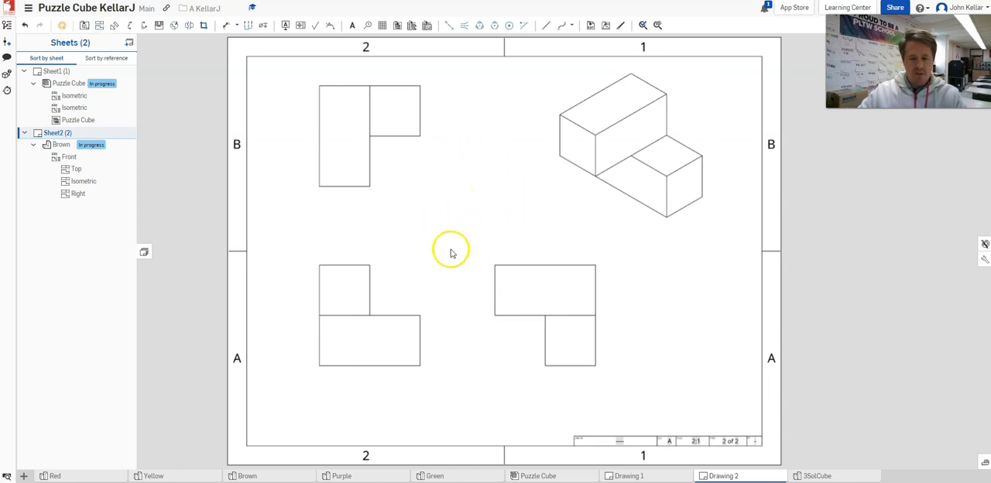
# - Set the Brown part's isometric view to shaded display
pyautogui.click(600, 146)
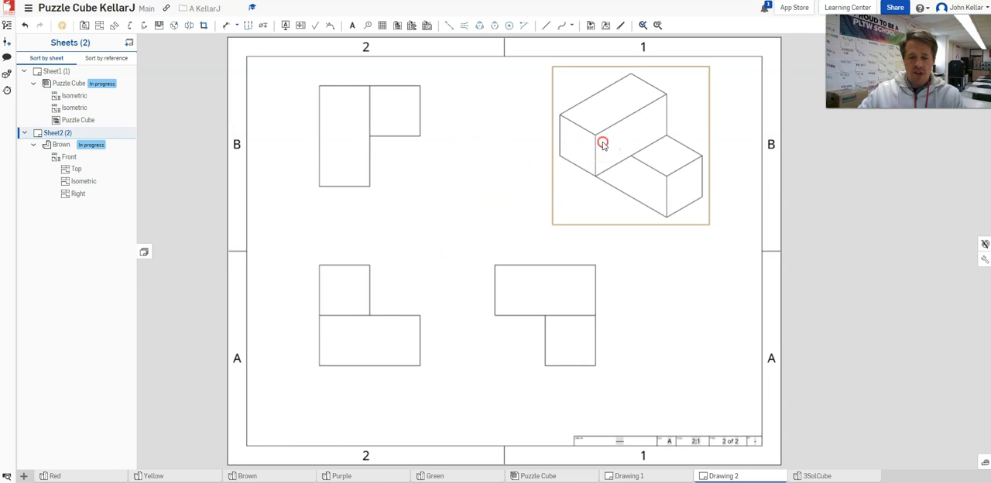
pyautogui.rightClick(601, 145)
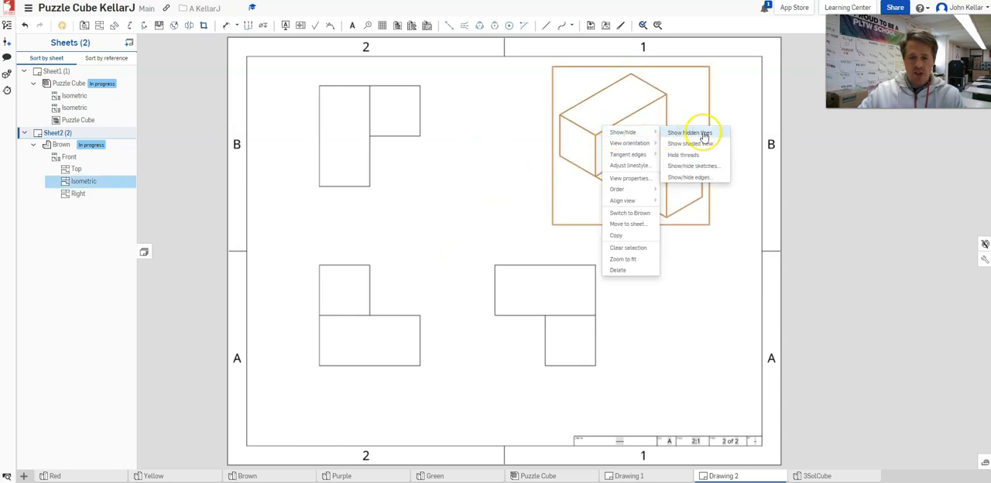
pyautogui.click(687, 143)
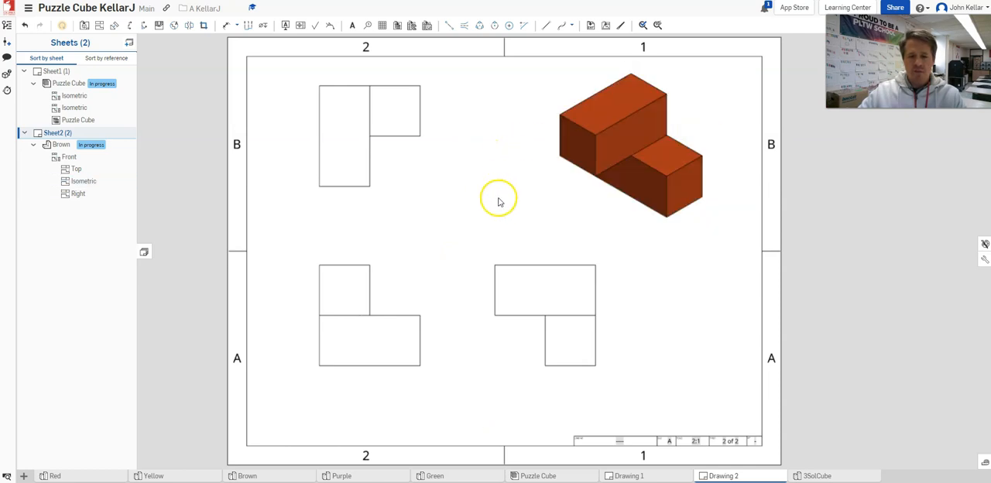
# - Show hidden lines on the Brown part's top view
pyautogui.click(344, 139)
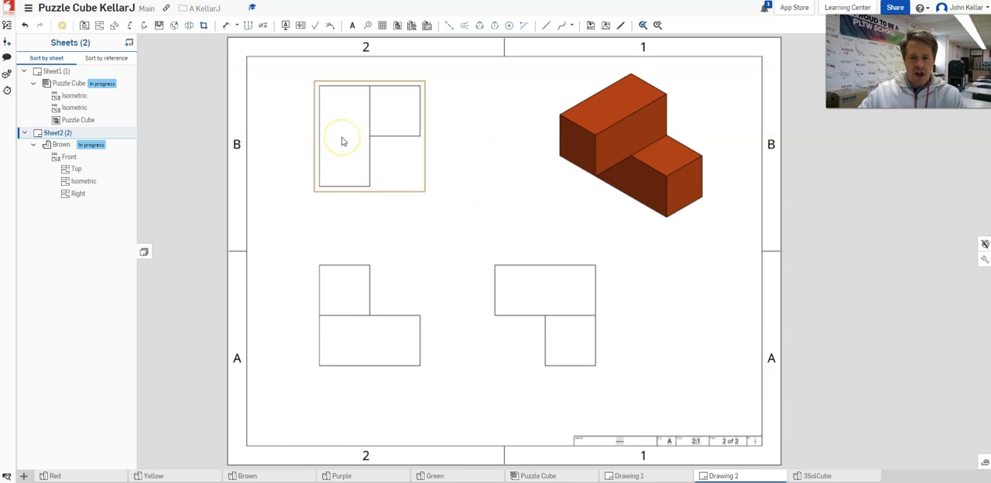
pyautogui.rightClick(344, 140)
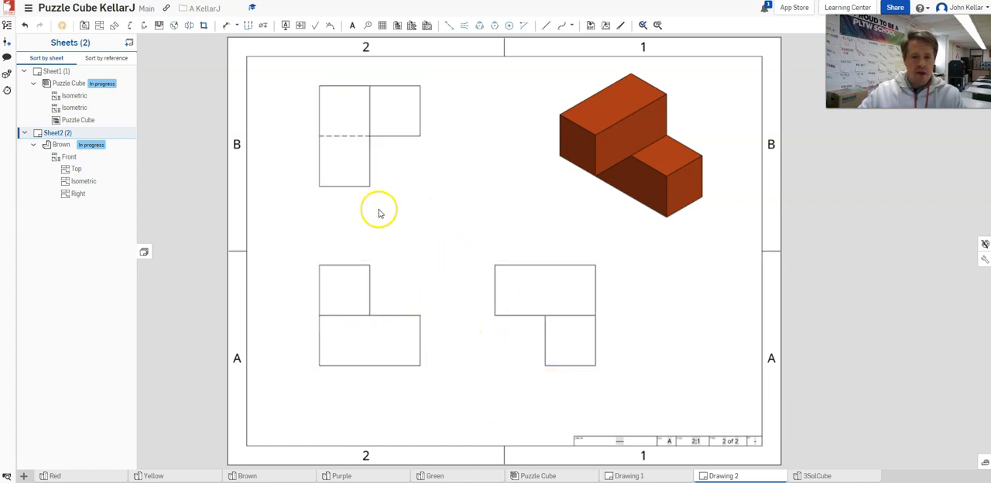
pyautogui.moveTo(288, 126)
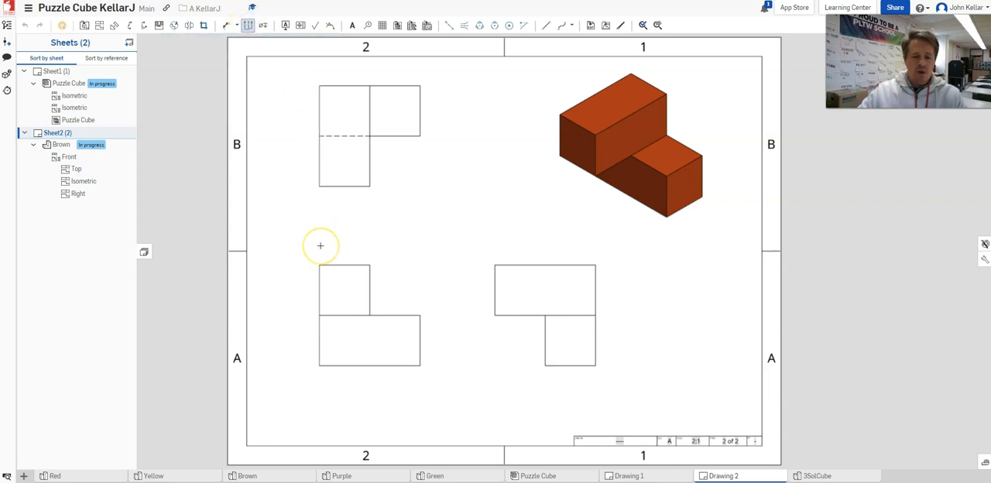
pyautogui.moveTo(319, 266)
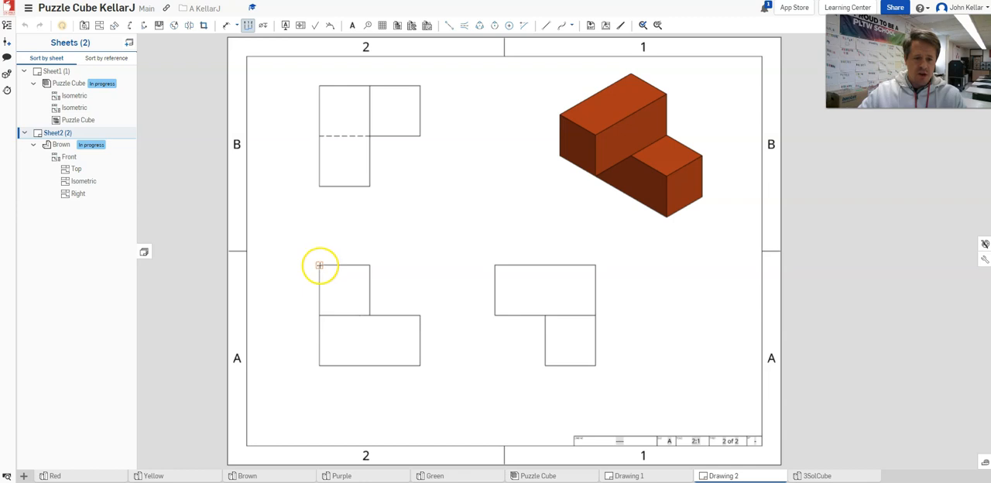